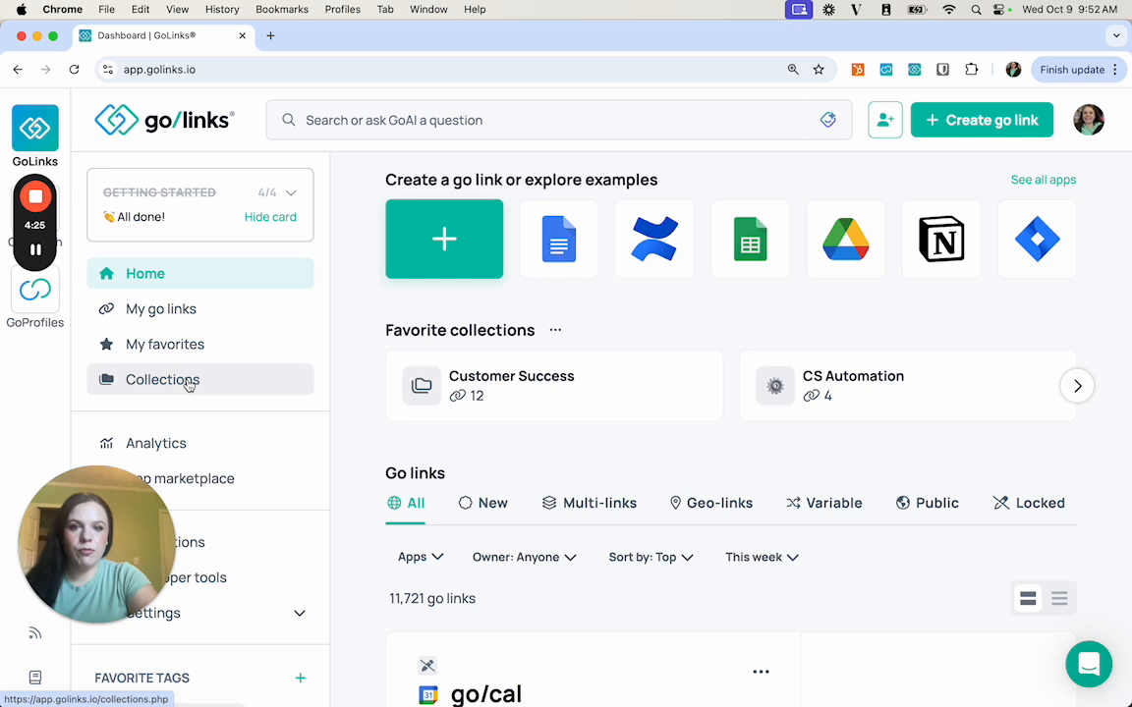
- Show the Collections page listing all 33 collections and browse through the collection cards
click(163, 381)
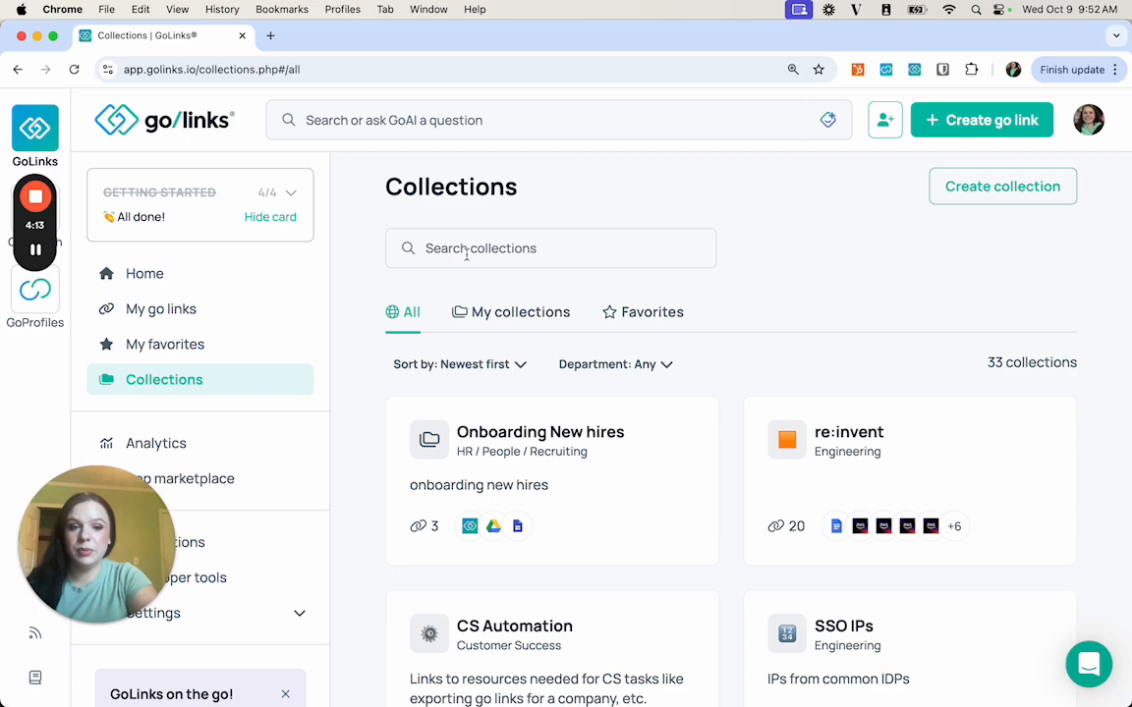
scroll(down, 3)
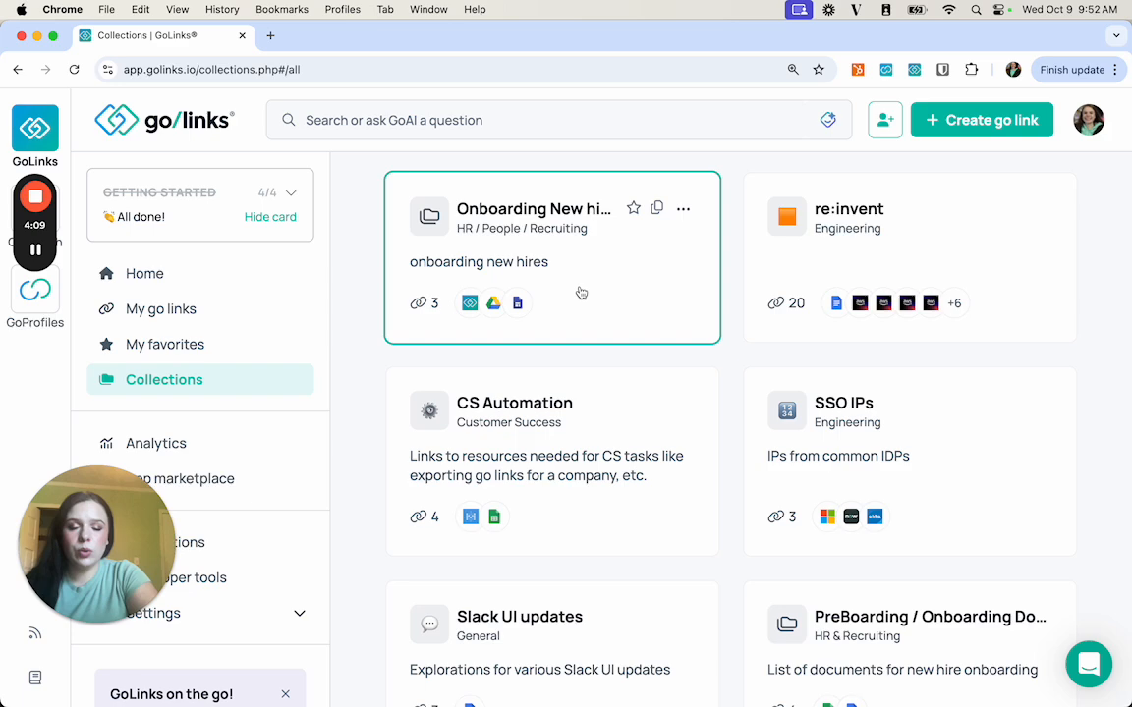
scroll(down, 3)
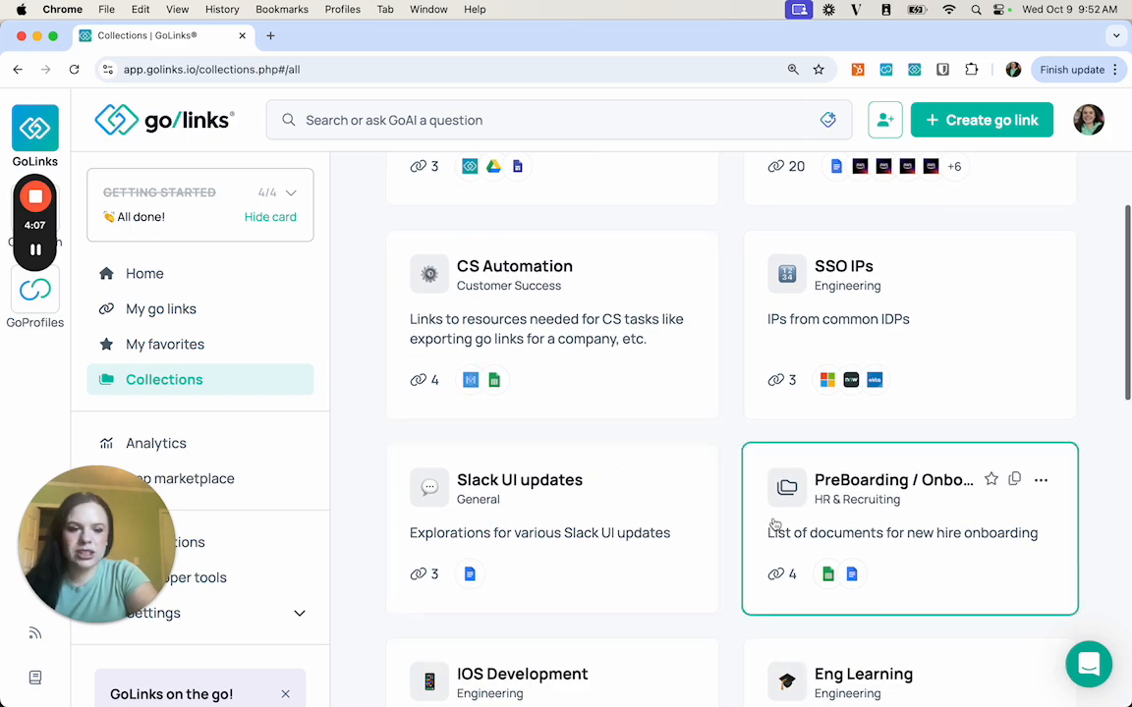
scroll(down, 3)
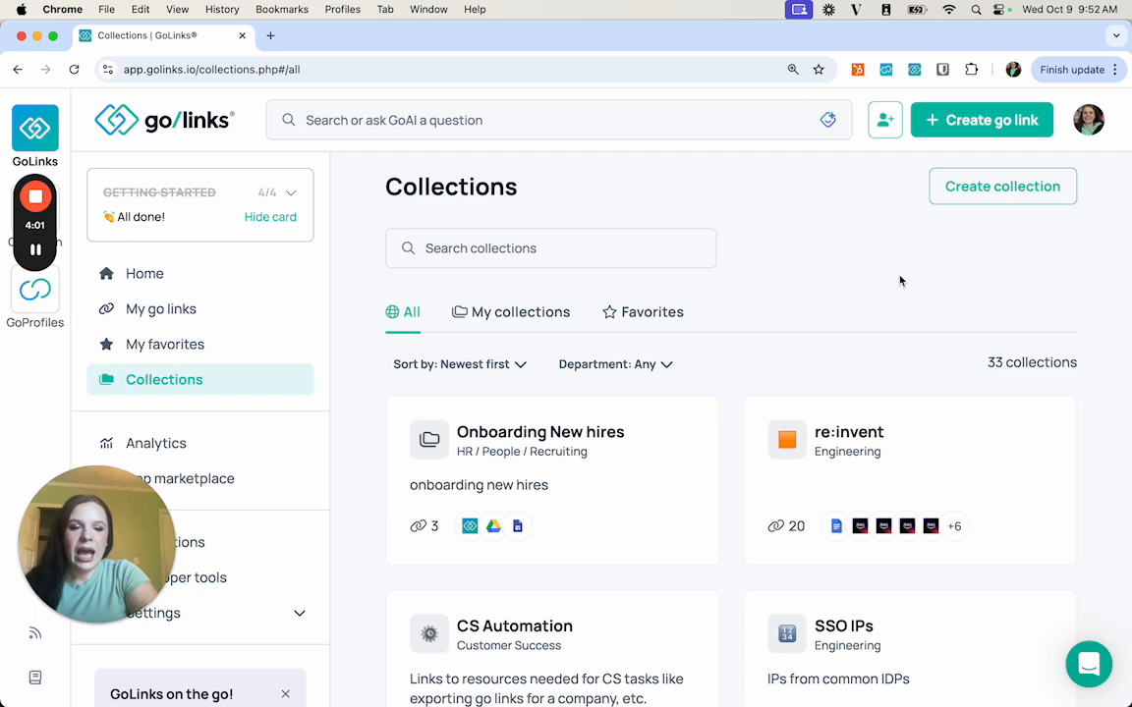
click(1002, 185)
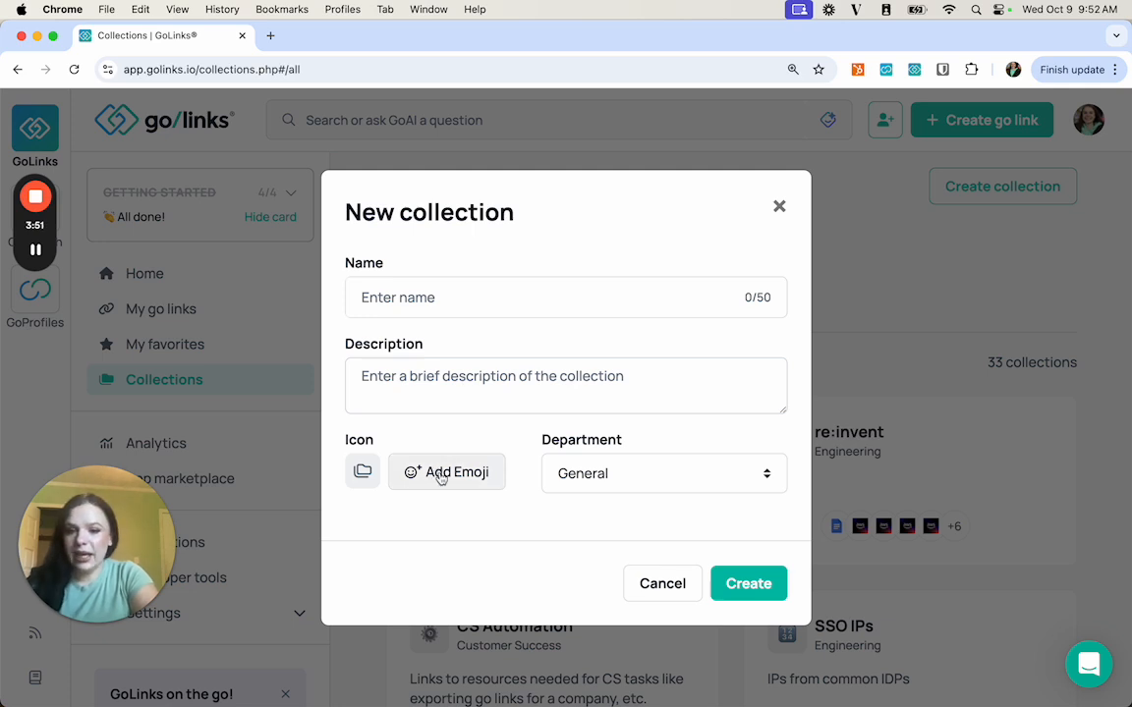
click(664, 471)
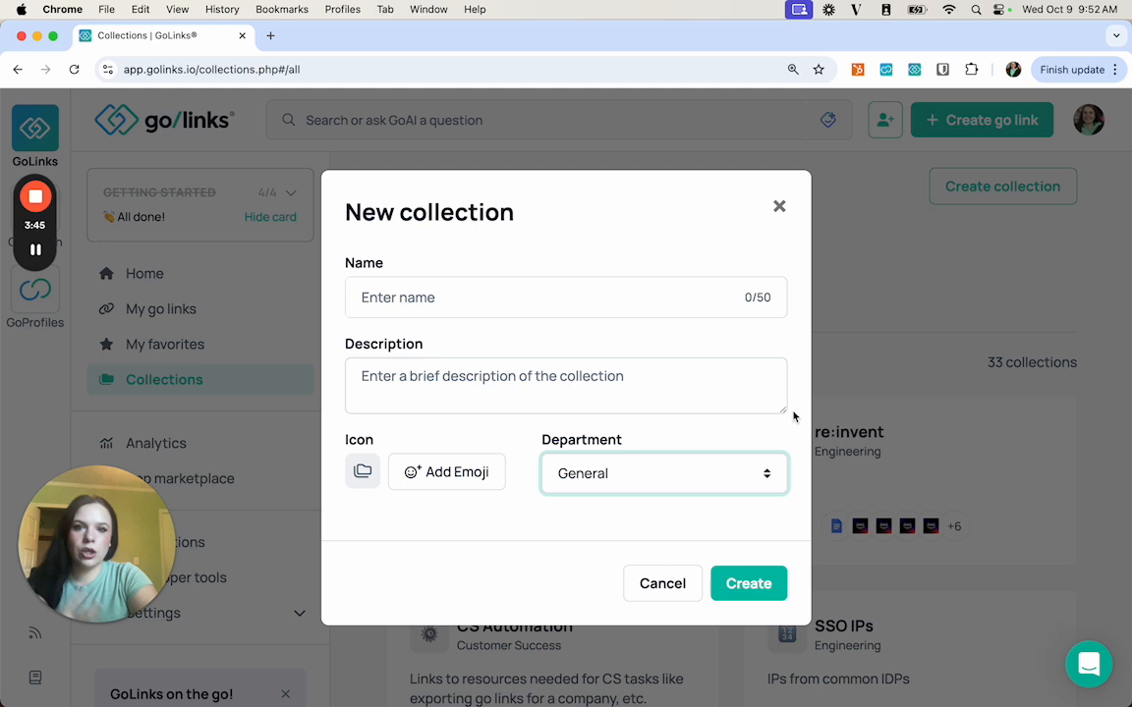
mouse_move(784, 238)
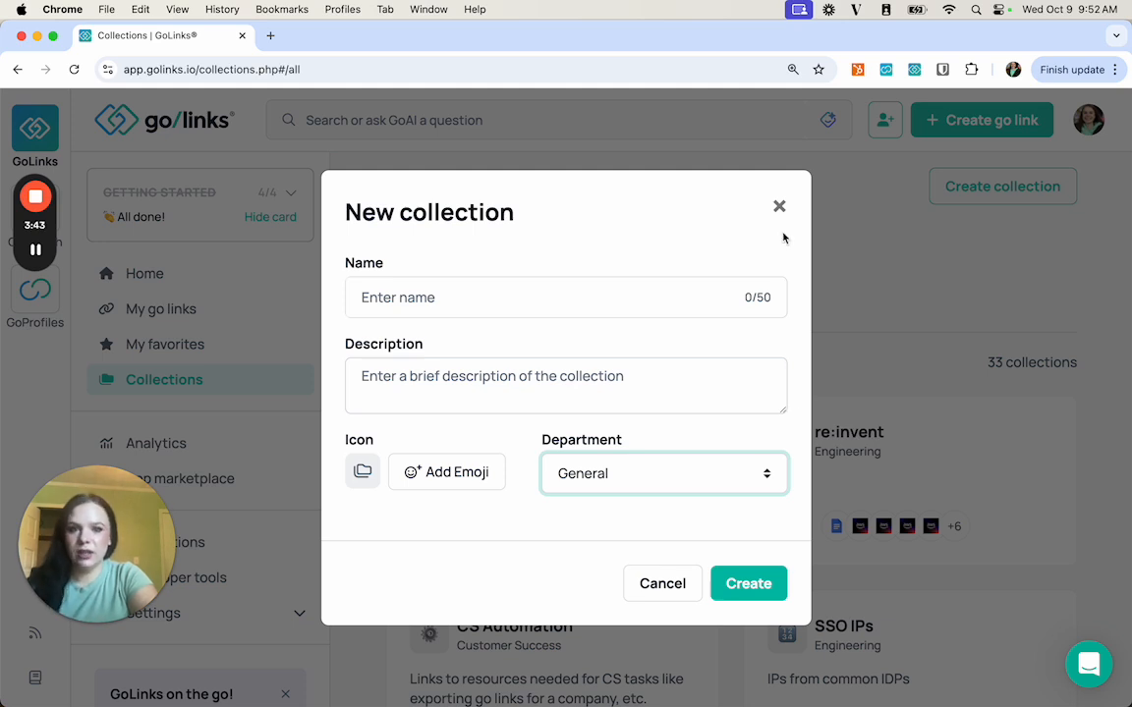
click(778, 206)
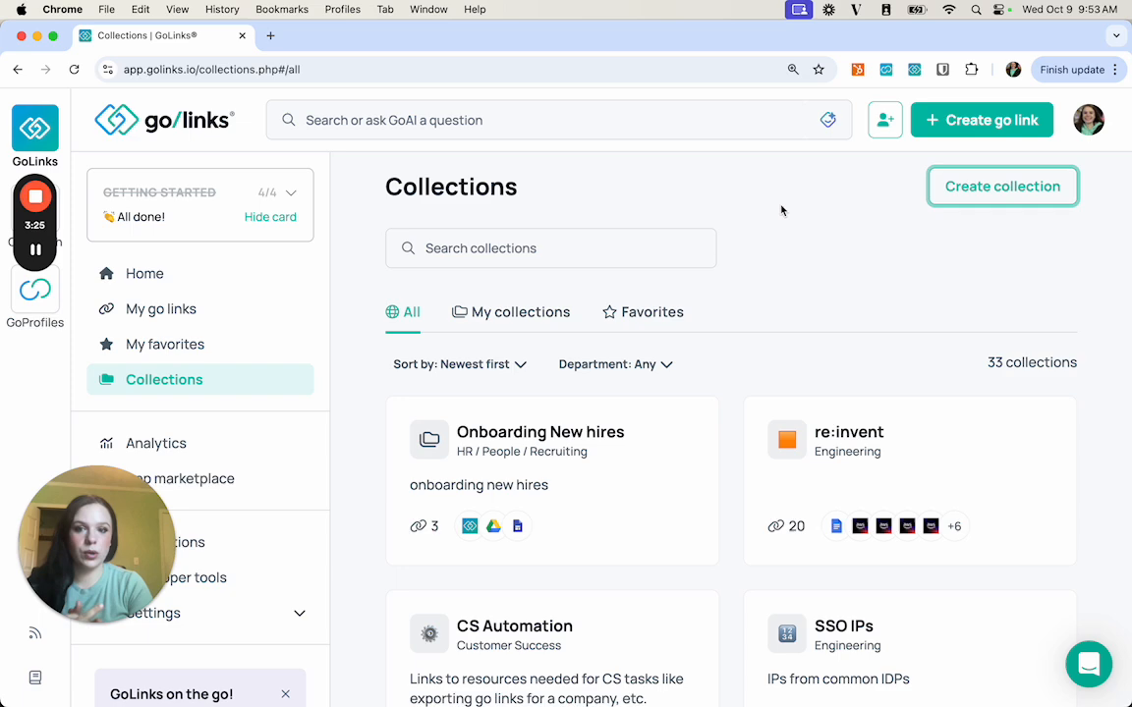
mouse_move(806, 255)
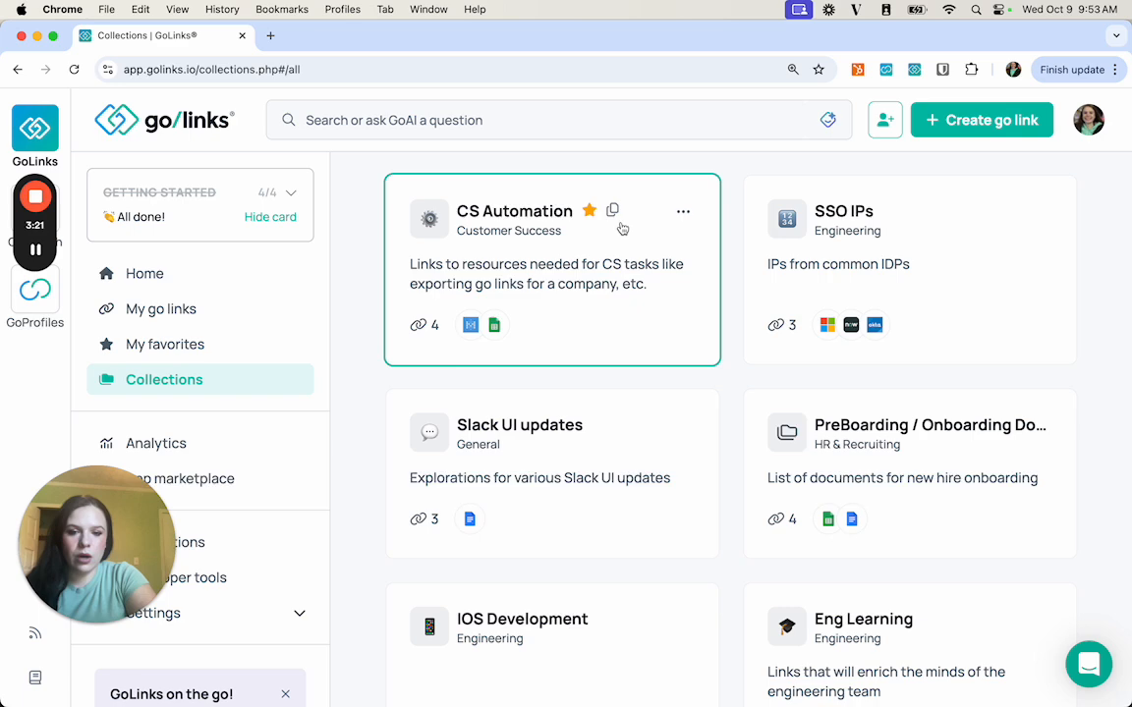
- View the CS Automation collection and its 4 go links
click(515, 210)
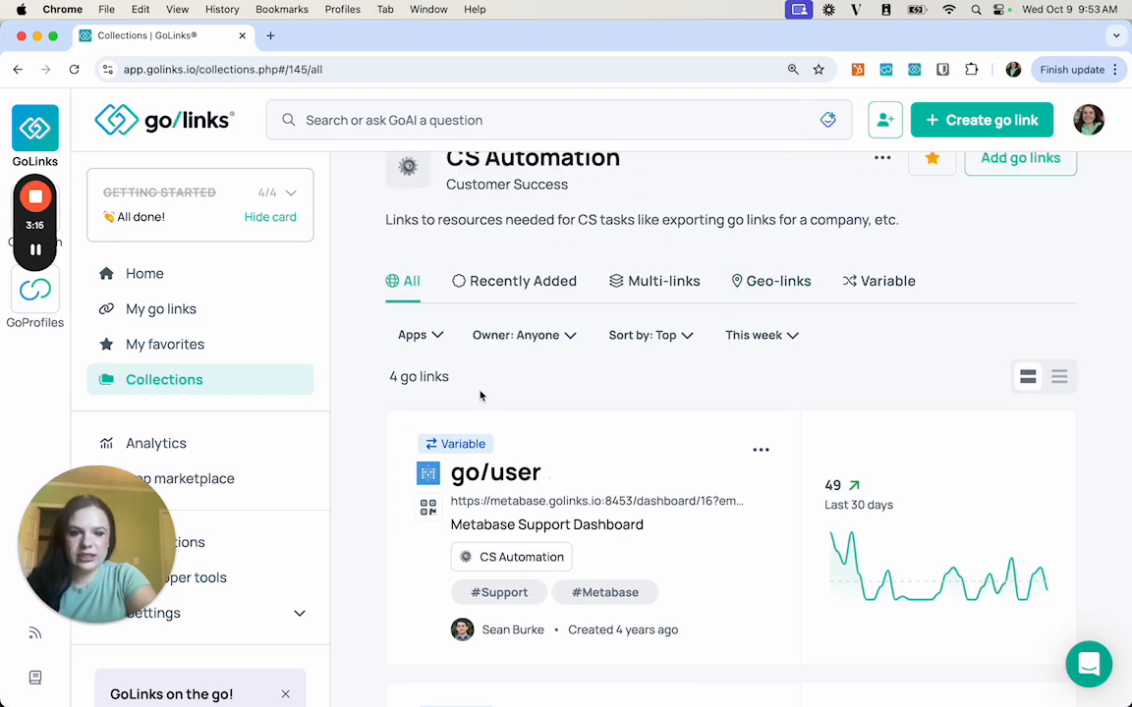
scroll(down, 3)
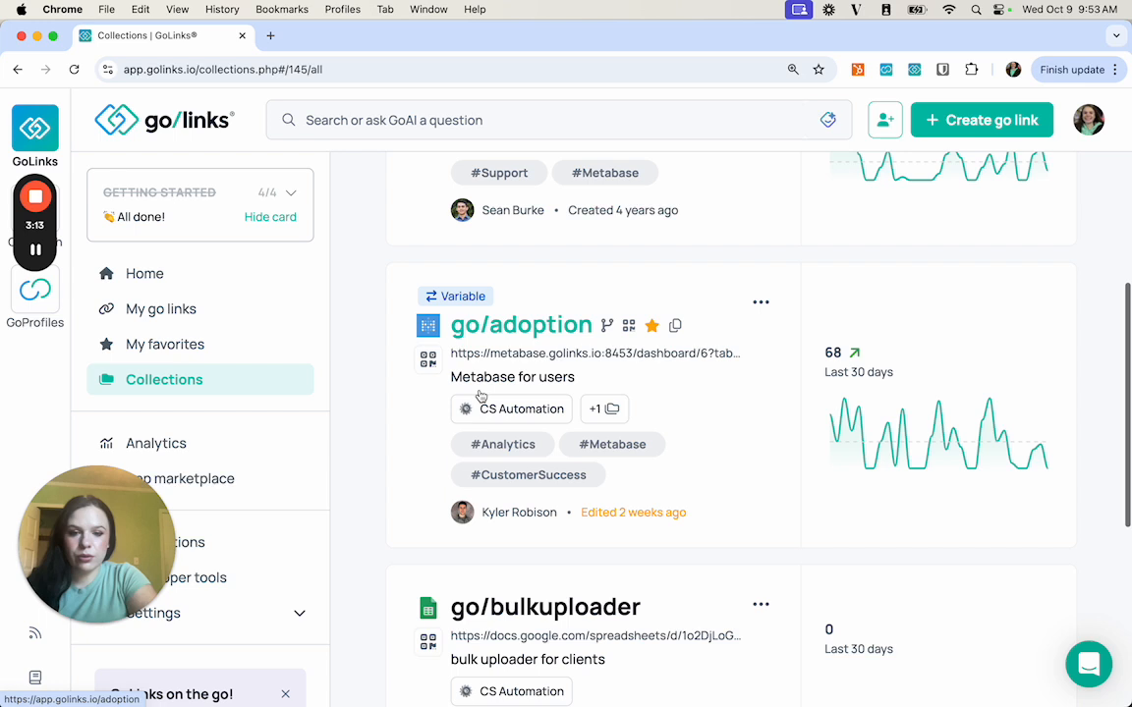
scroll(down, 3)
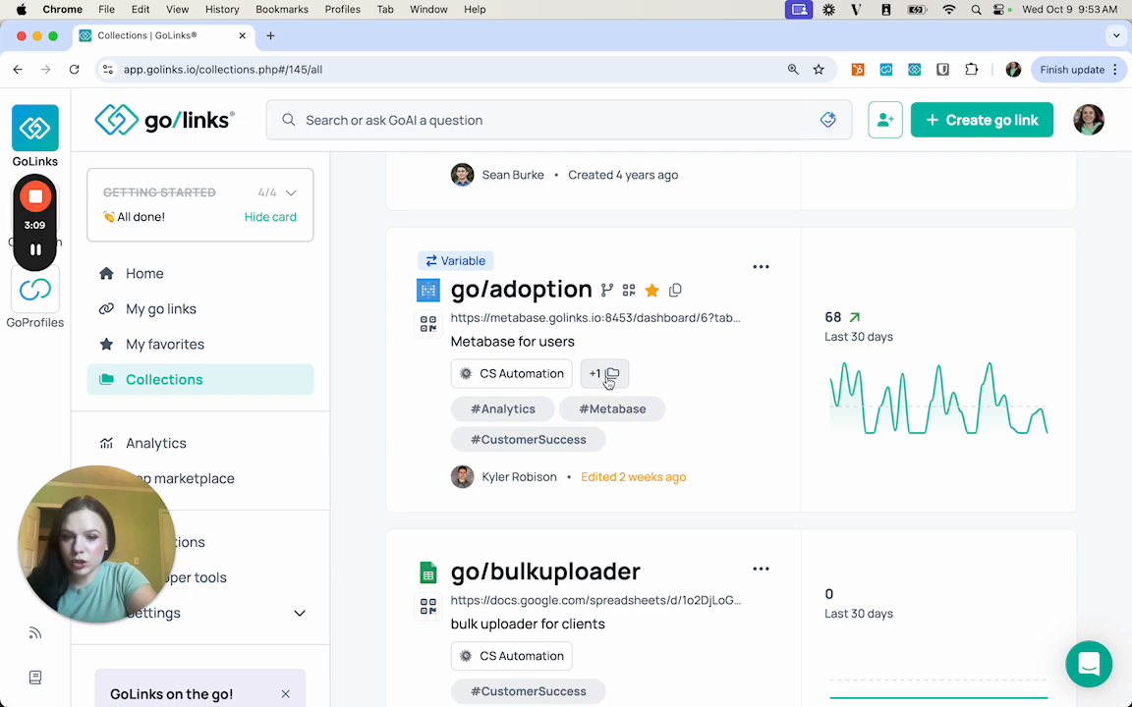
- Check which collections go/adoption belongs to via its +1 badge, then dismiss the list
click(597, 373)
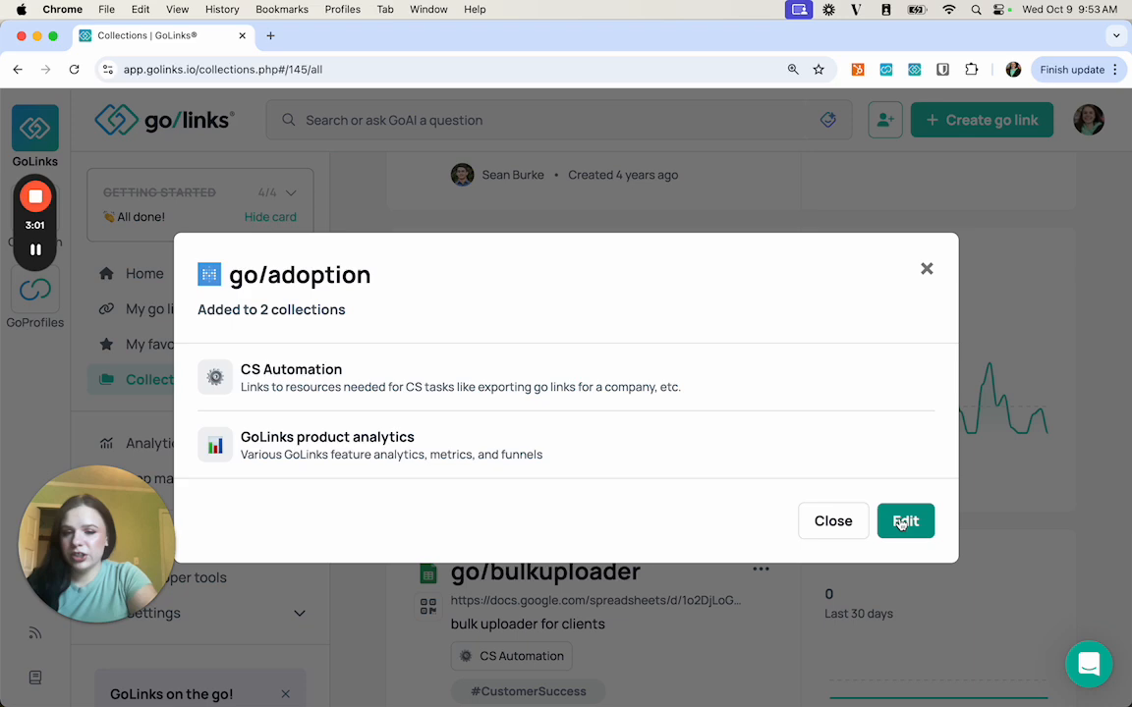
click(833, 521)
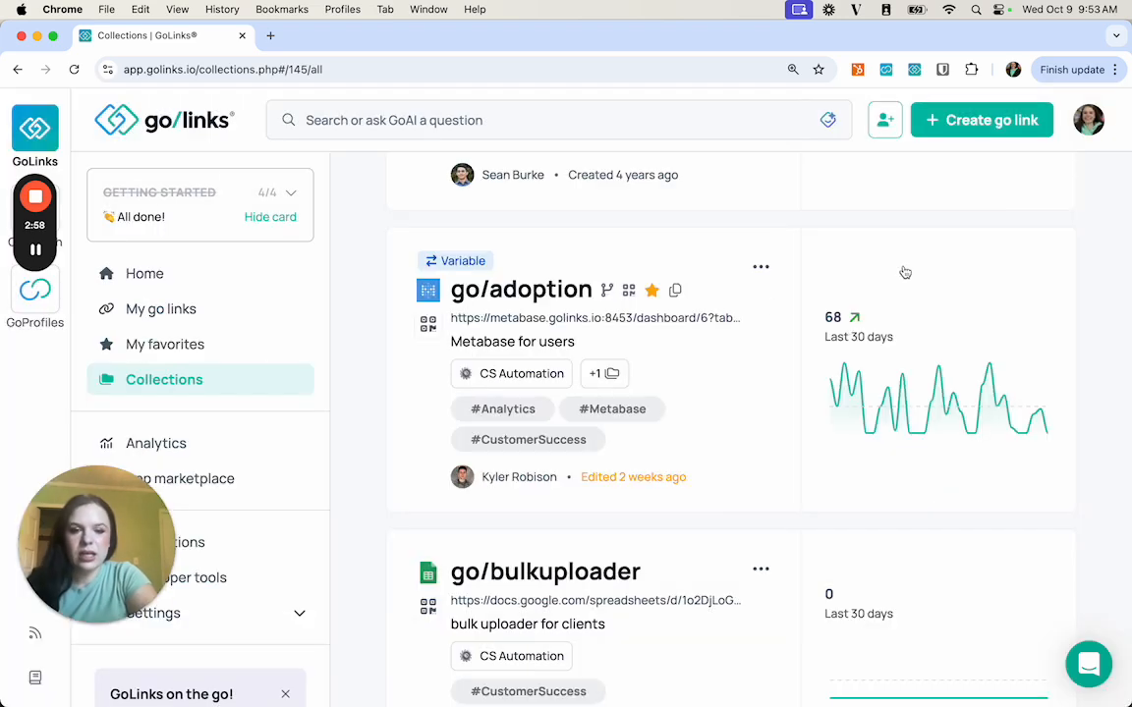
click(521, 373)
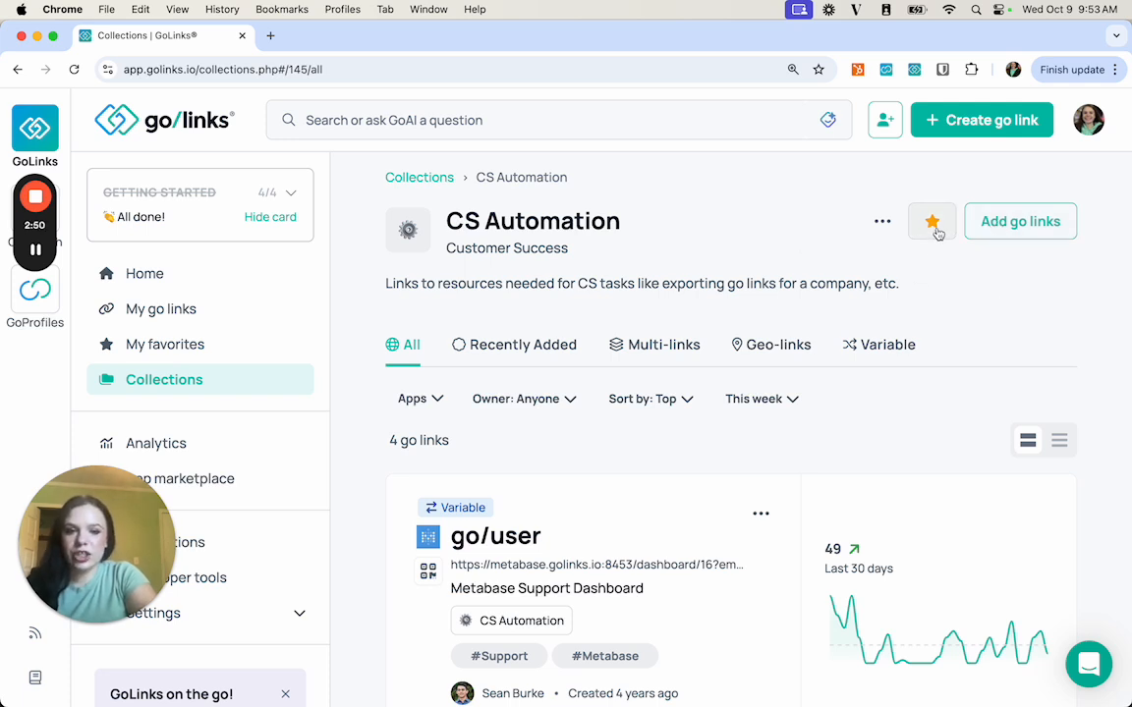
- Favorite the CS Automation collection and return to the home dashboard
click(932, 220)
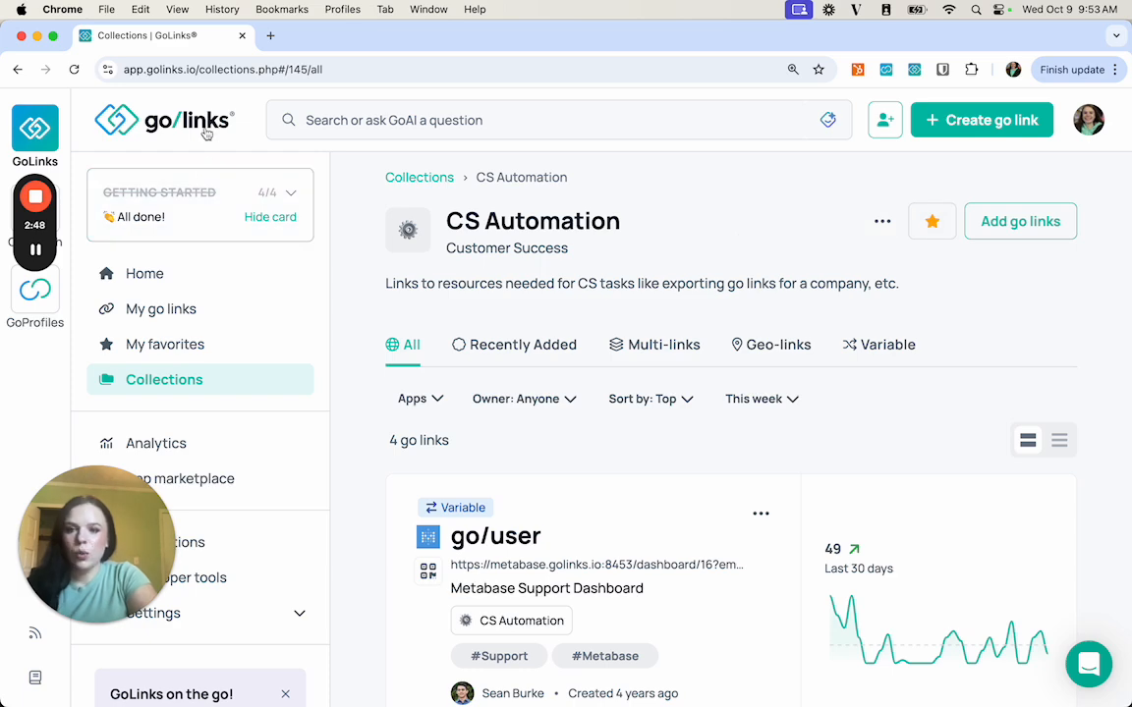
click(146, 273)
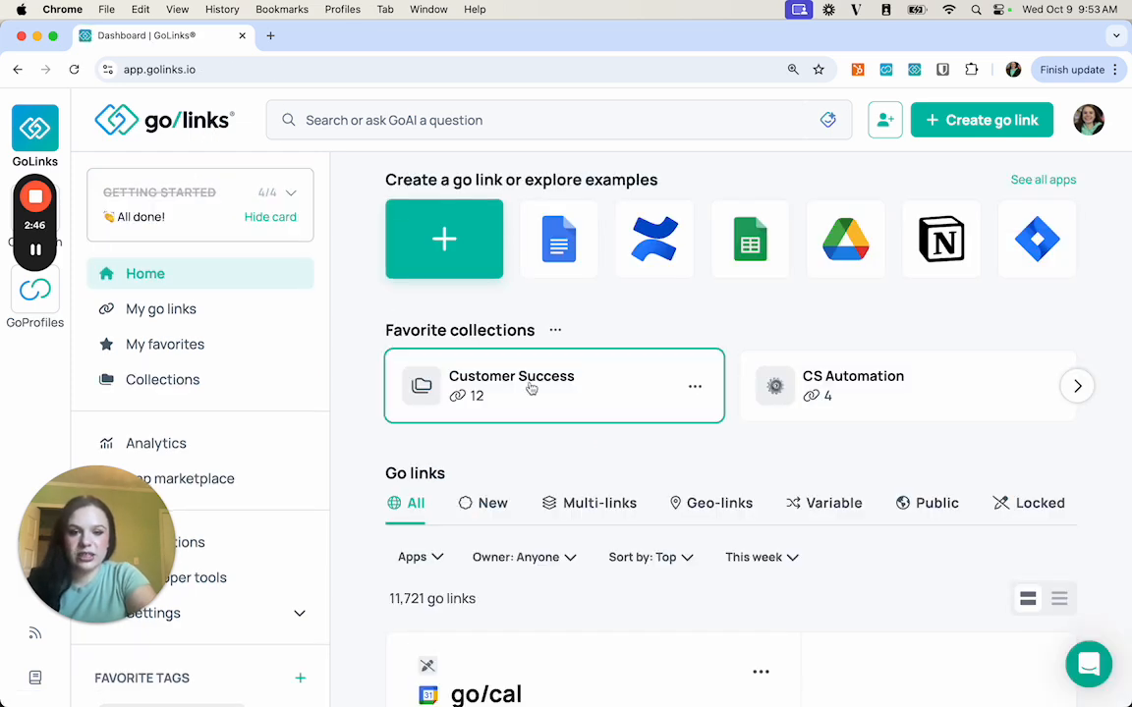
mouse_move(551, 462)
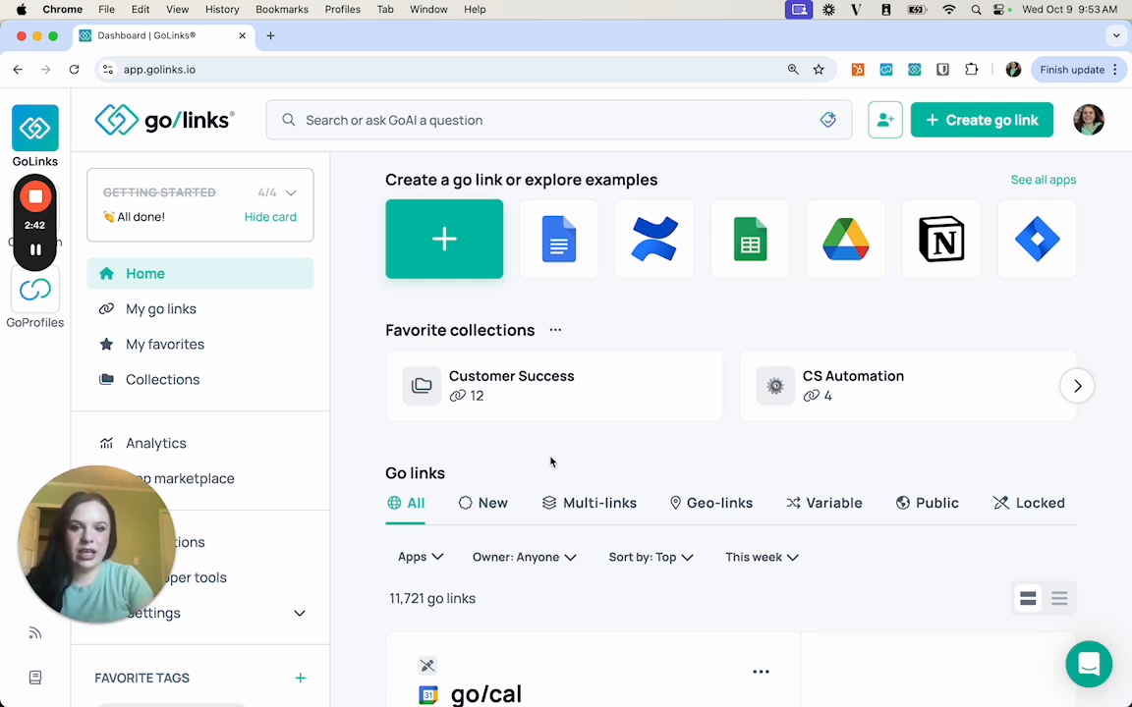
click(161, 382)
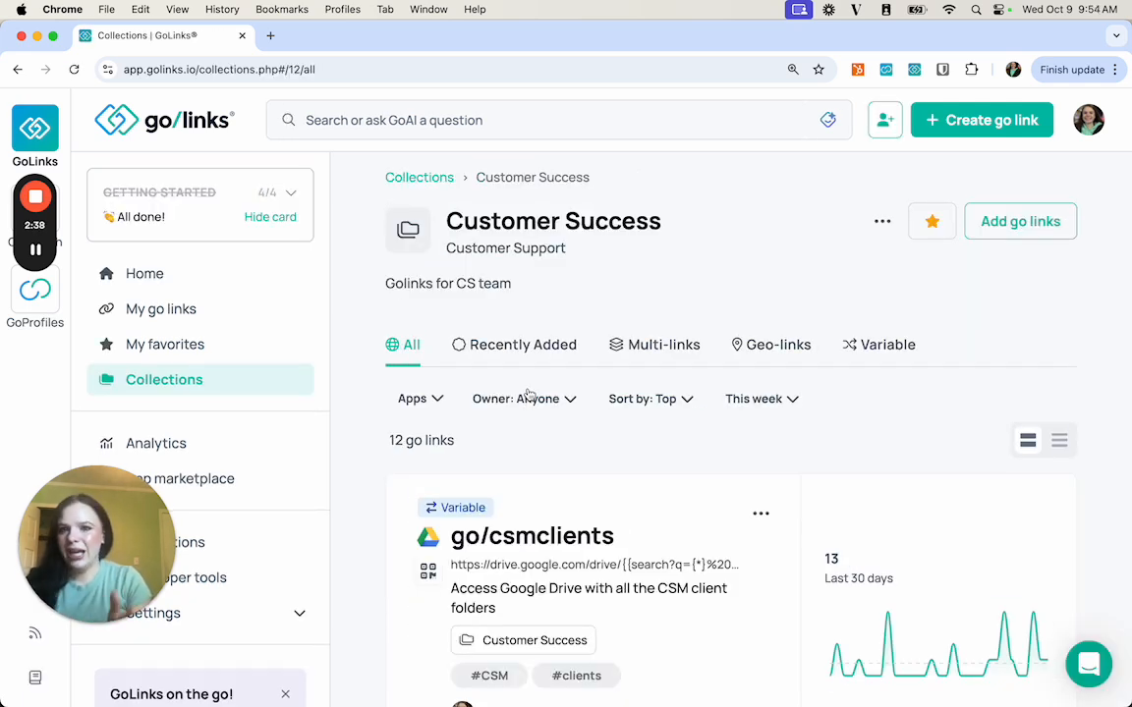
scroll(down, 3)
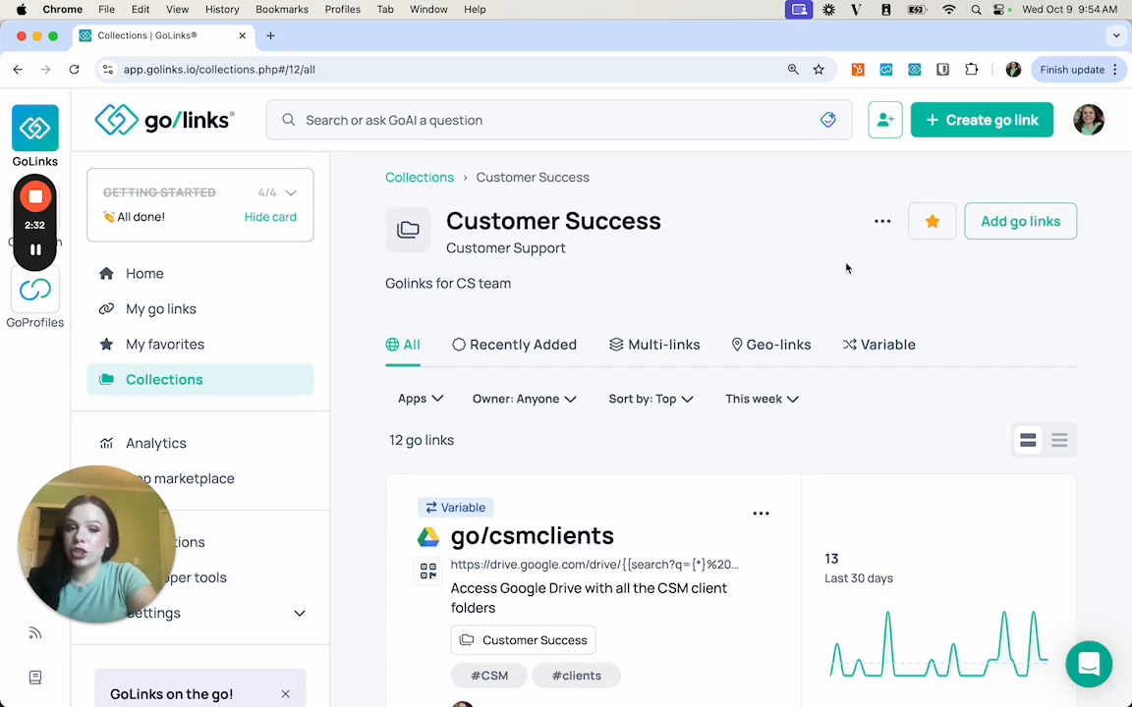
click(880, 220)
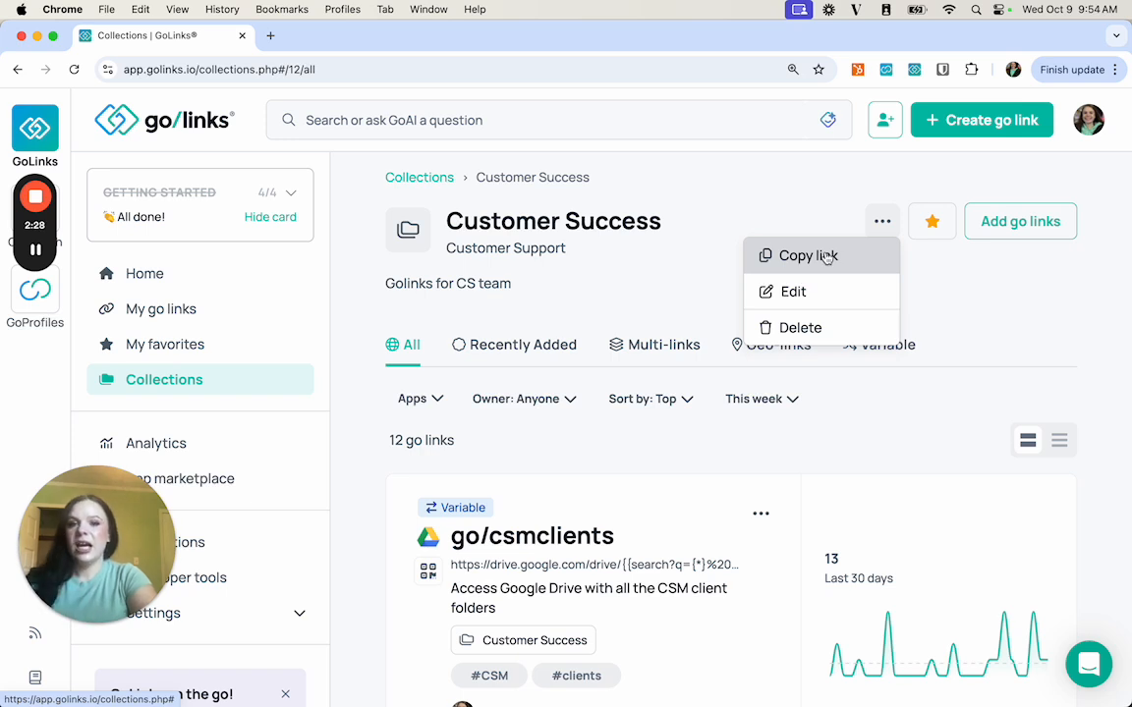
mouse_move(794, 291)
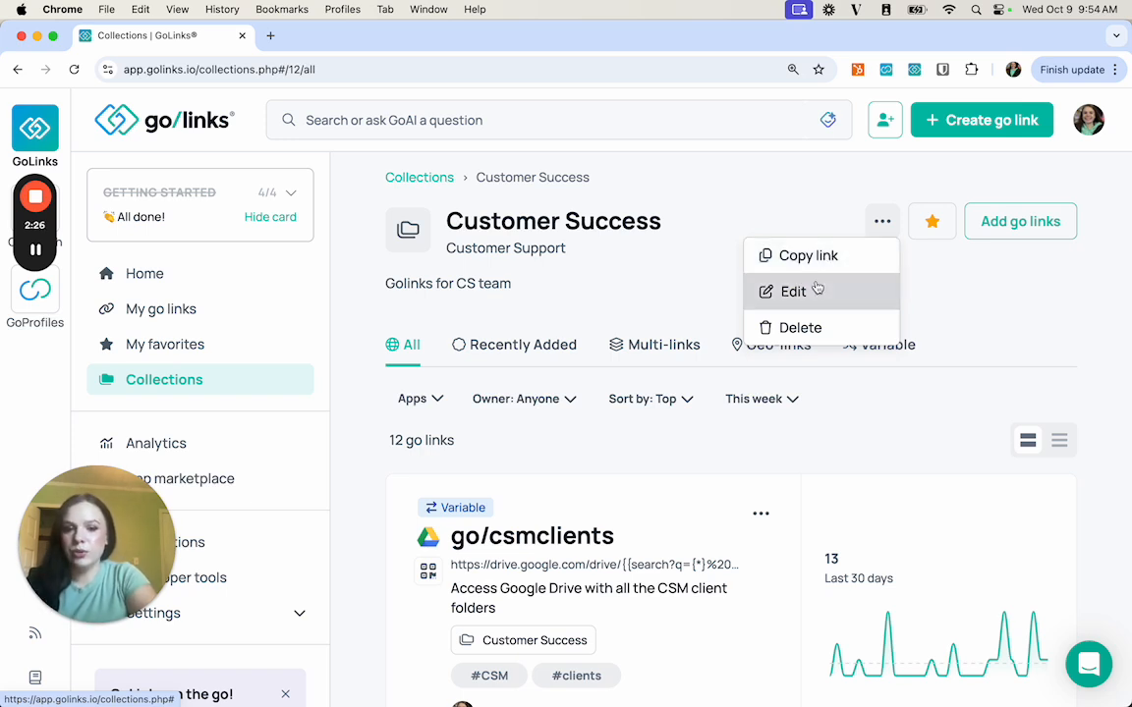
mouse_move(800, 326)
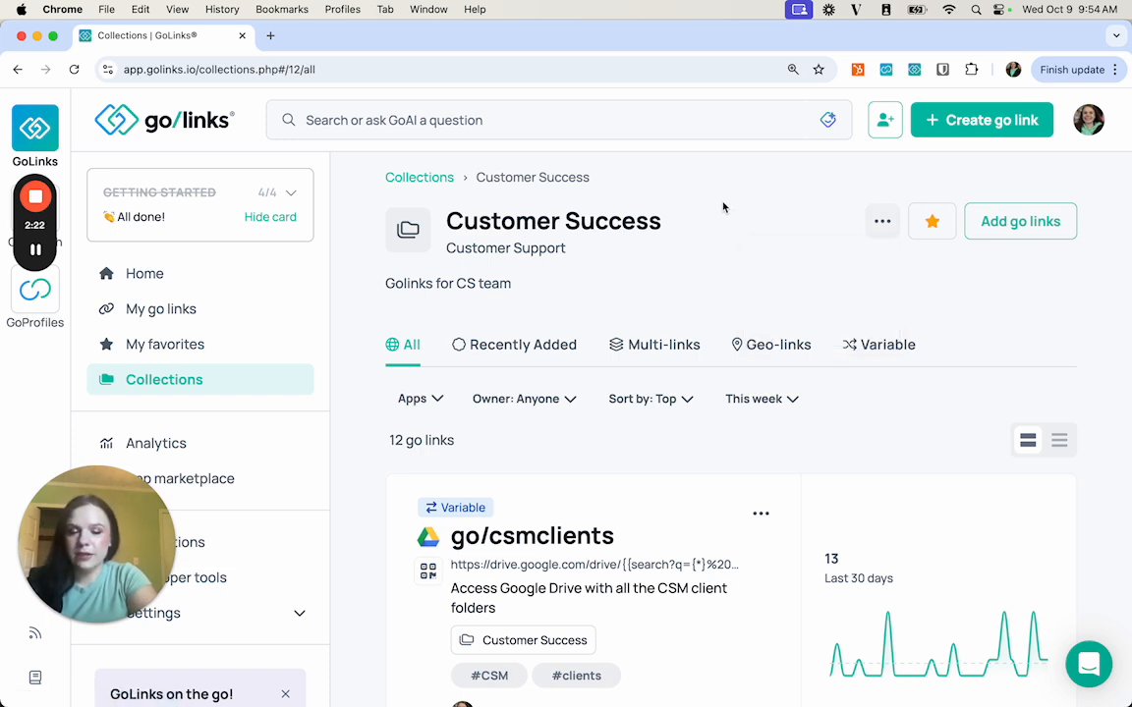
click(146, 275)
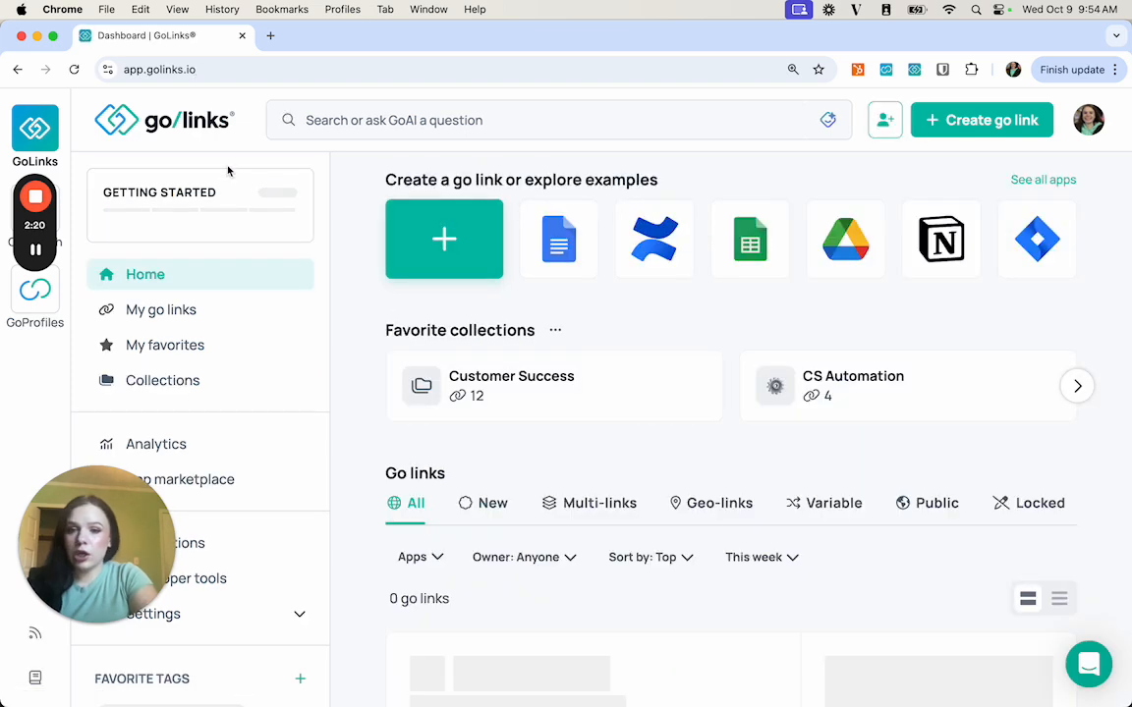